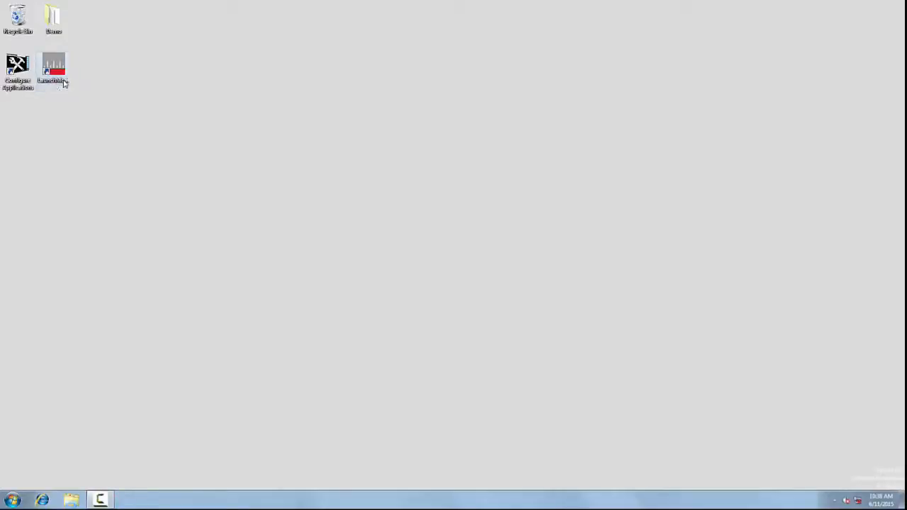
- Start the analyzer software for the listed module from the Launch Module utility
double_click(53, 68)
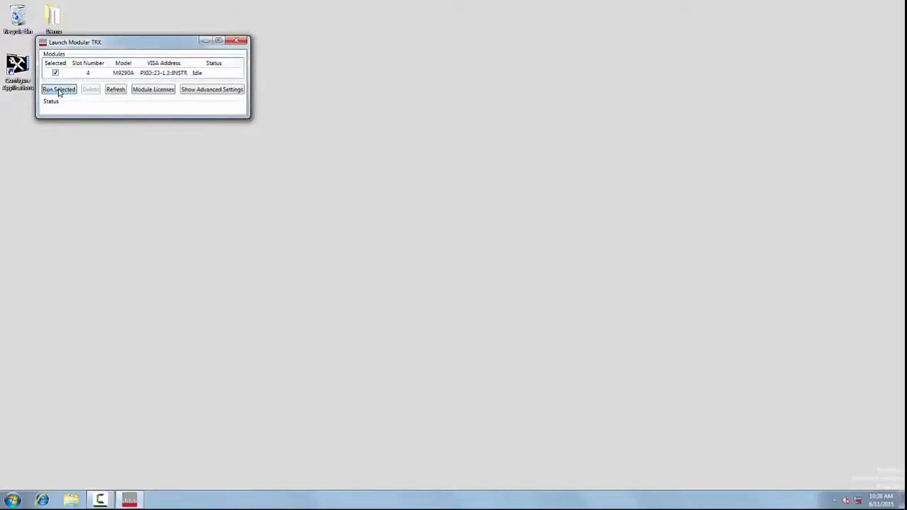
left_click(59, 90)
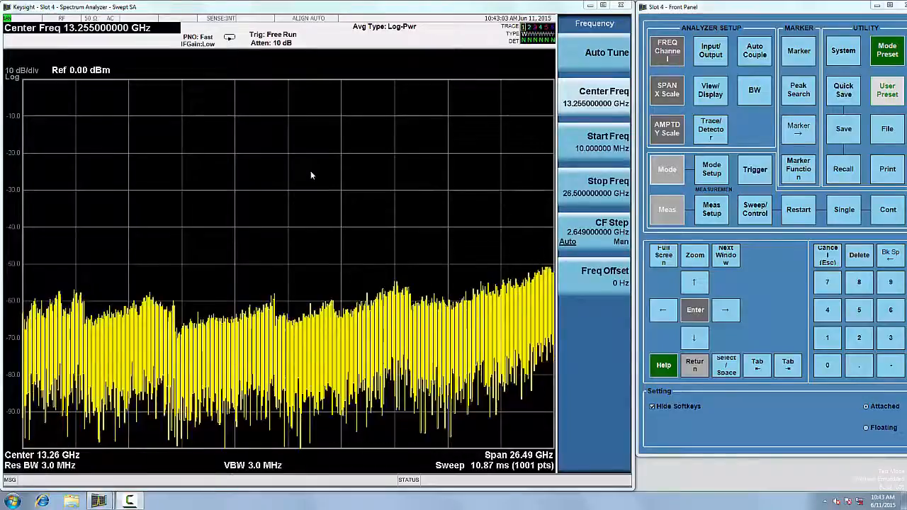
- Switch the analyzer from swept mode into Noise Figure mode
left_click(667, 170)
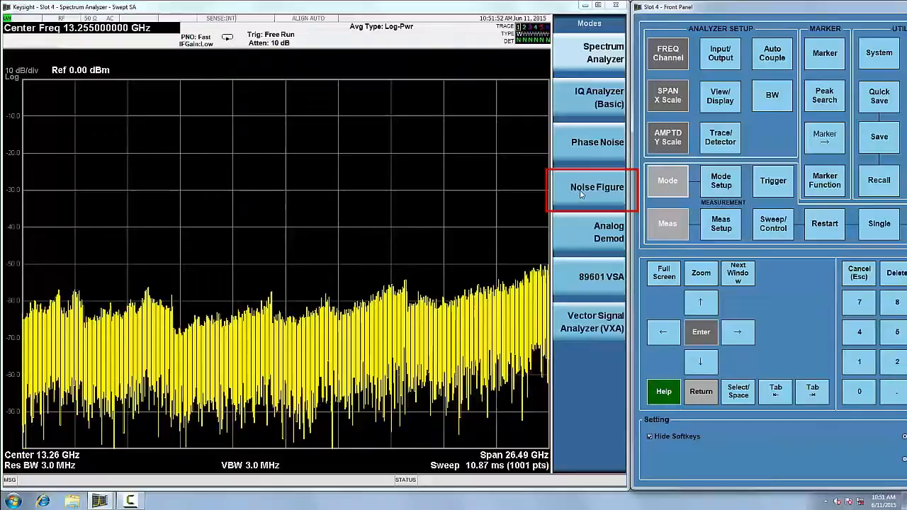
left_click(666, 54)
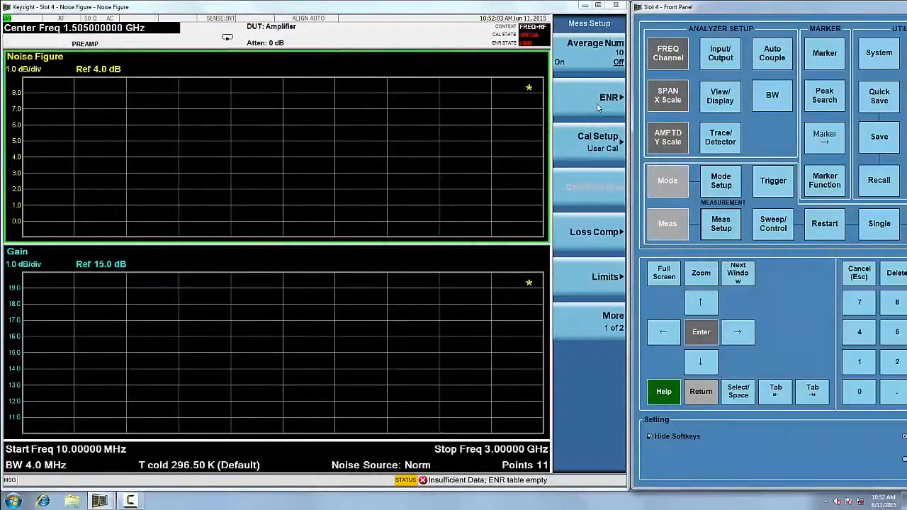
- Fill the ENR table for the 346C source (ID/serial MY444) with ENR values from 10 MHz to 26.5 GHz
left_click(610, 97)
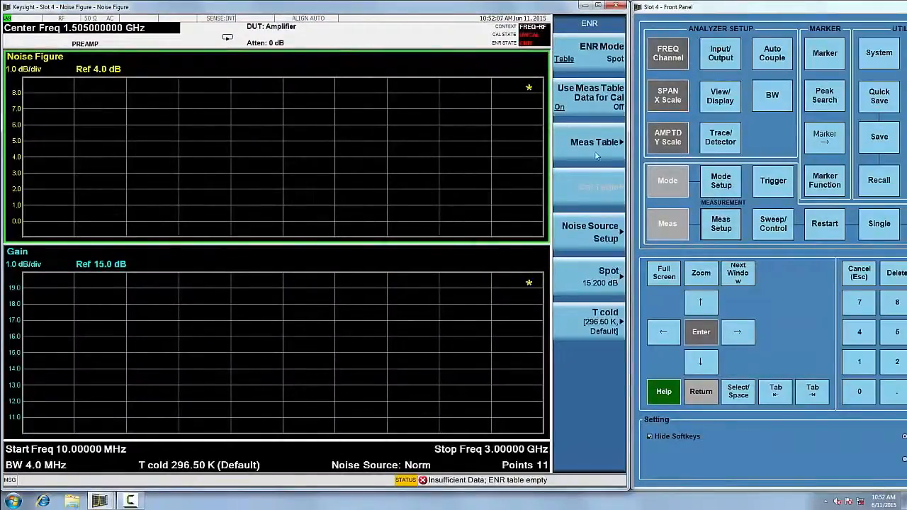
left_click(595, 142)
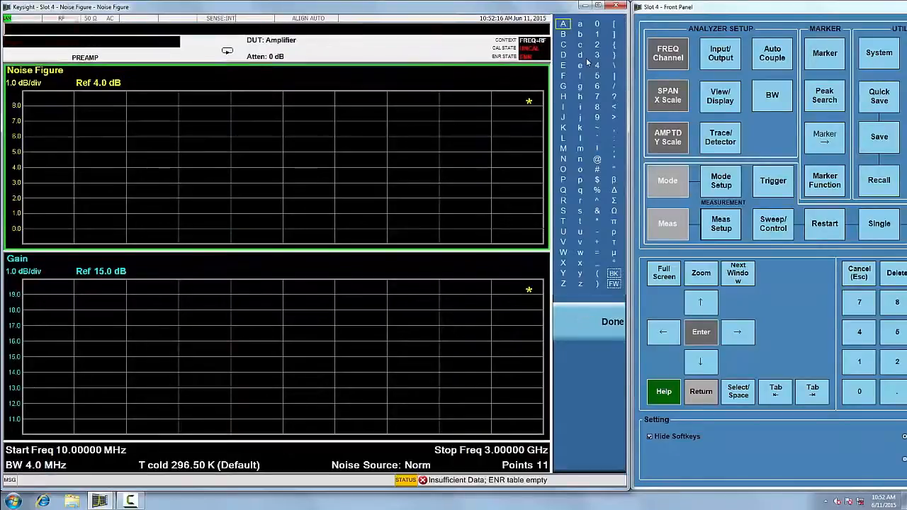
type("MY44420557")
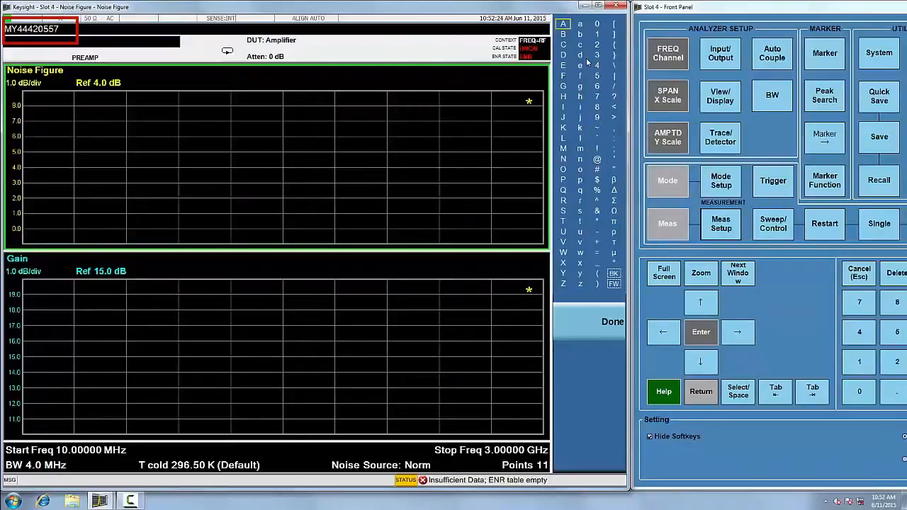
left_click(613, 320)
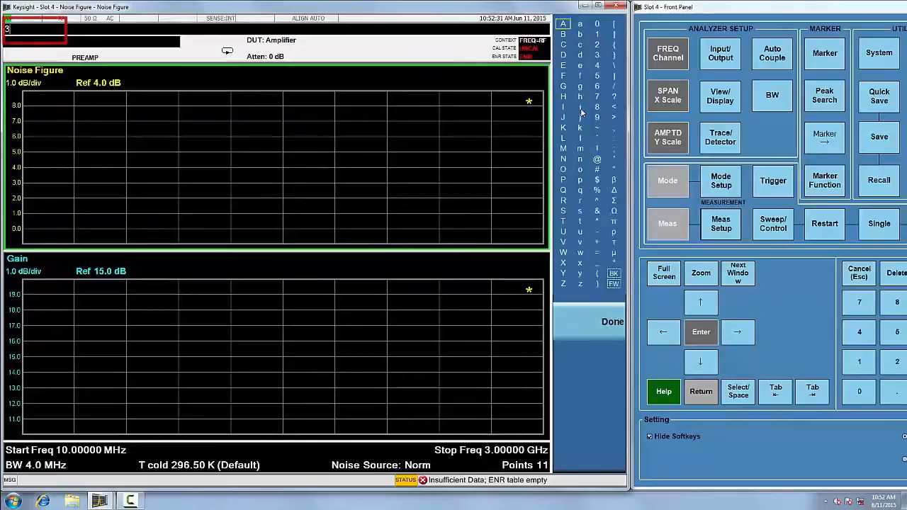
left_click(612, 320)
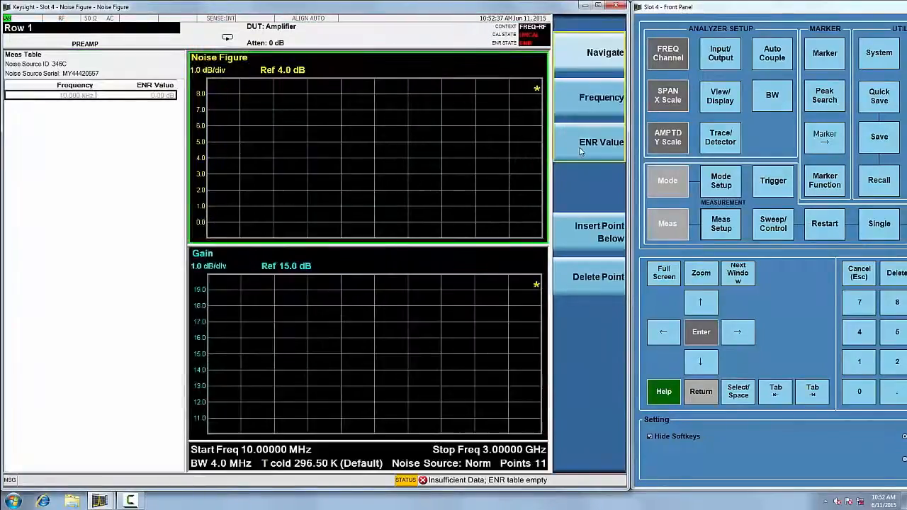
left_click(601, 97)
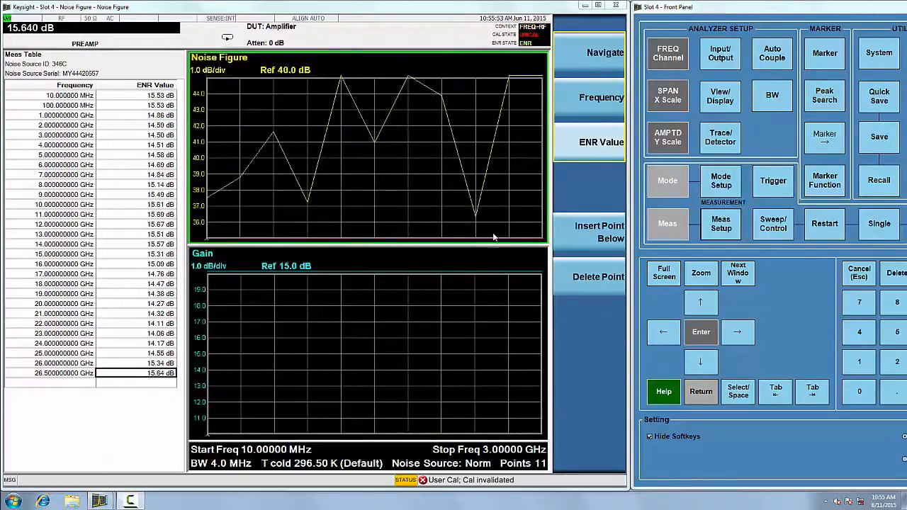
left_click(879, 137)
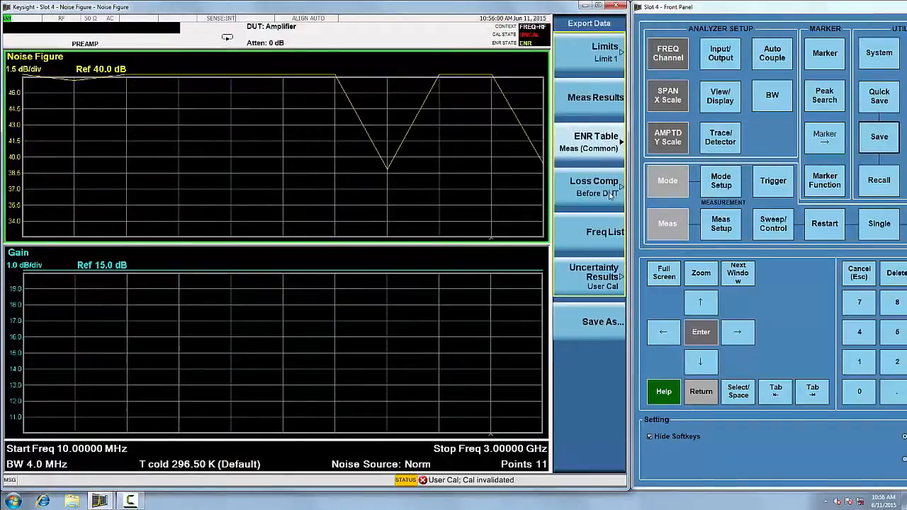
- Export the ENR Table Meas (Common) data as a CSV file
left_click(602, 322)
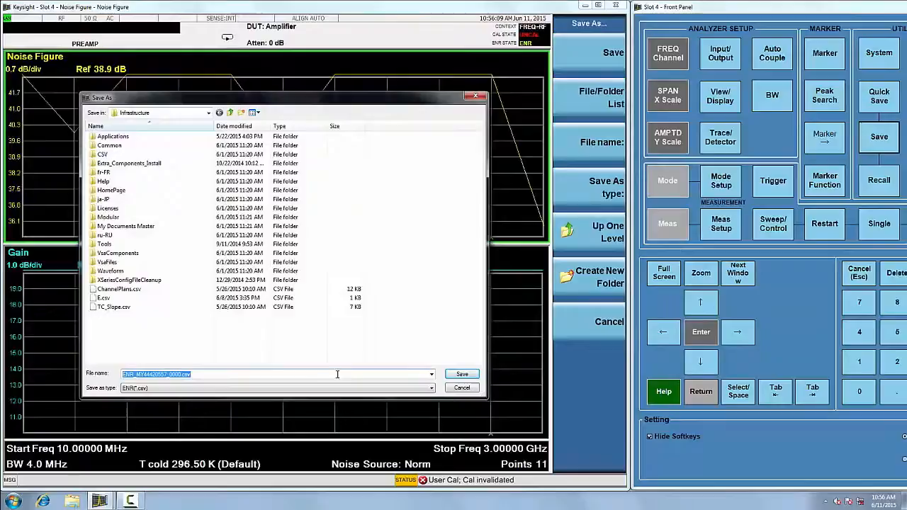
left_click(462, 375)
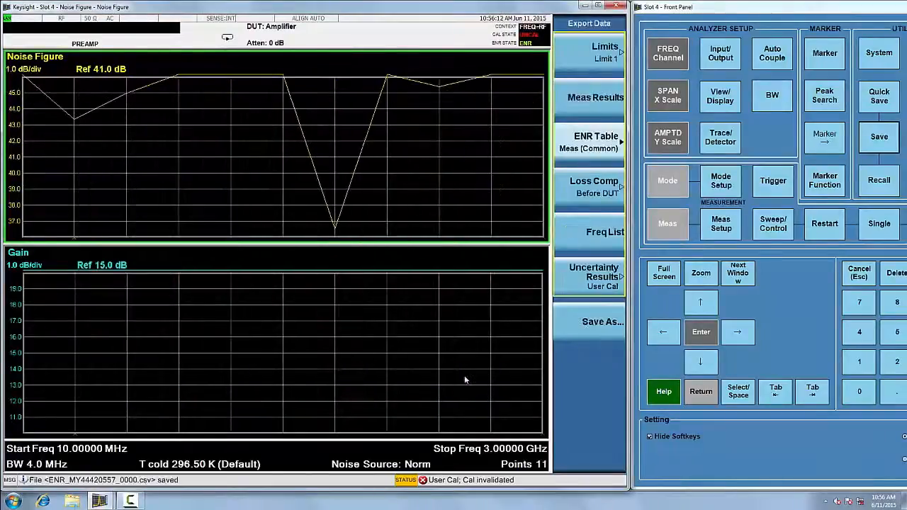
left_click(667, 52)
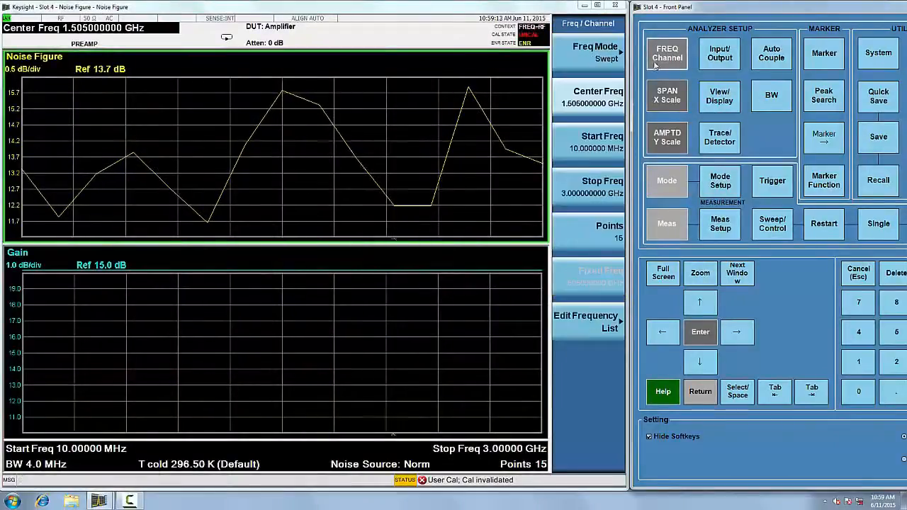
- Set the stop frequency to 3 GHz for a 10 MHz to 3 GHz sweep
left_click(602, 141)
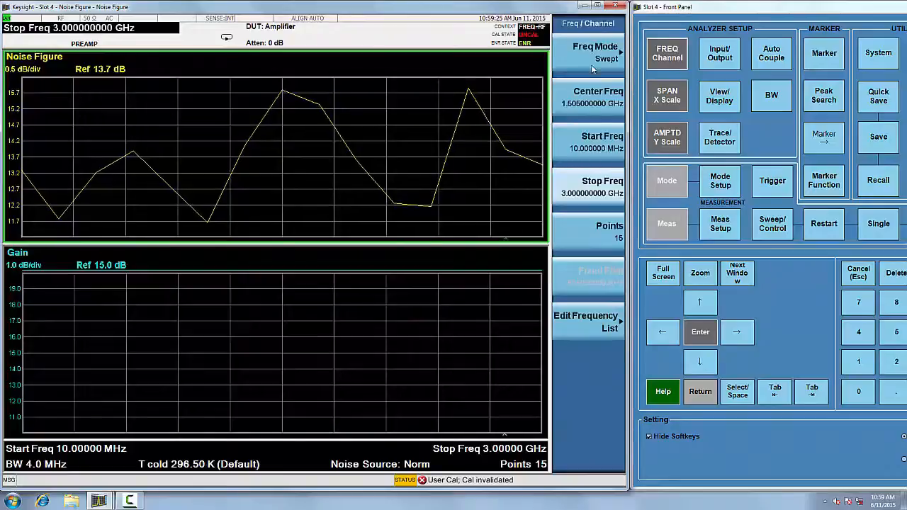
- Set 30 sweep points and 15 averages, then request Calibrate Now
left_click(593, 229)
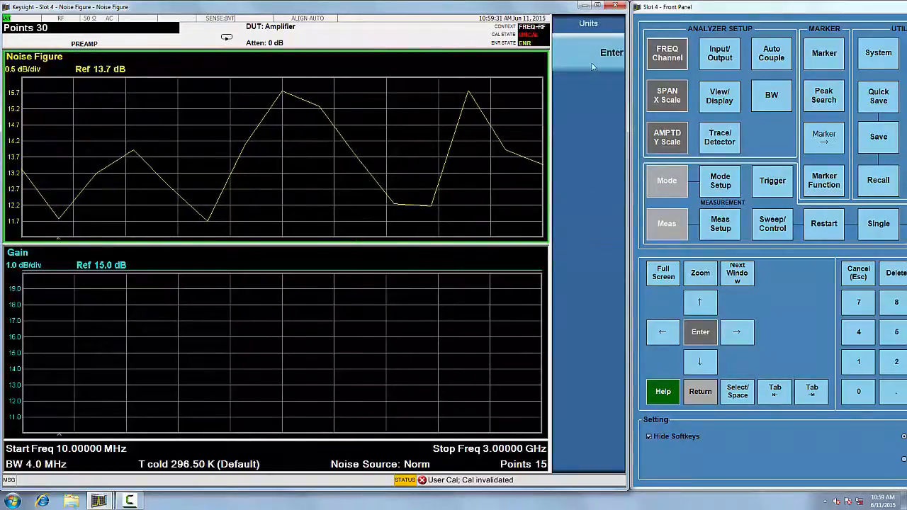
left_click(666, 53)
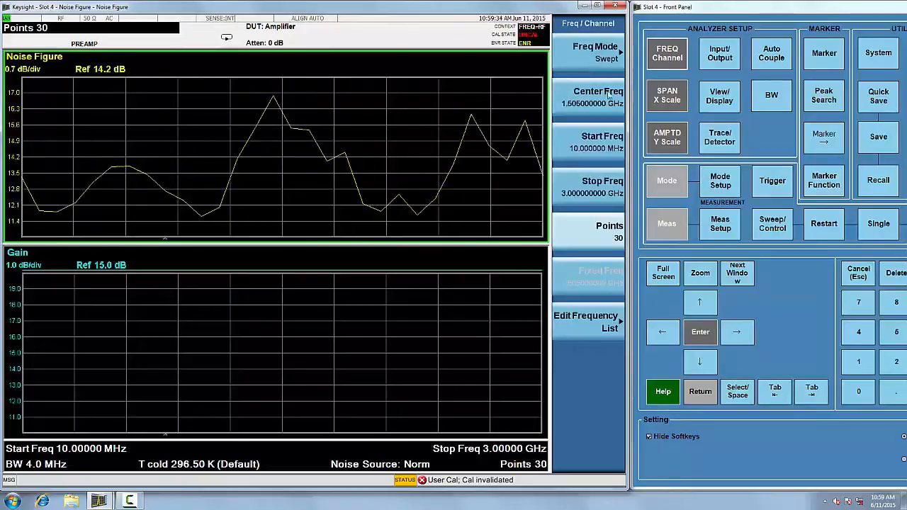
left_click(720, 224)
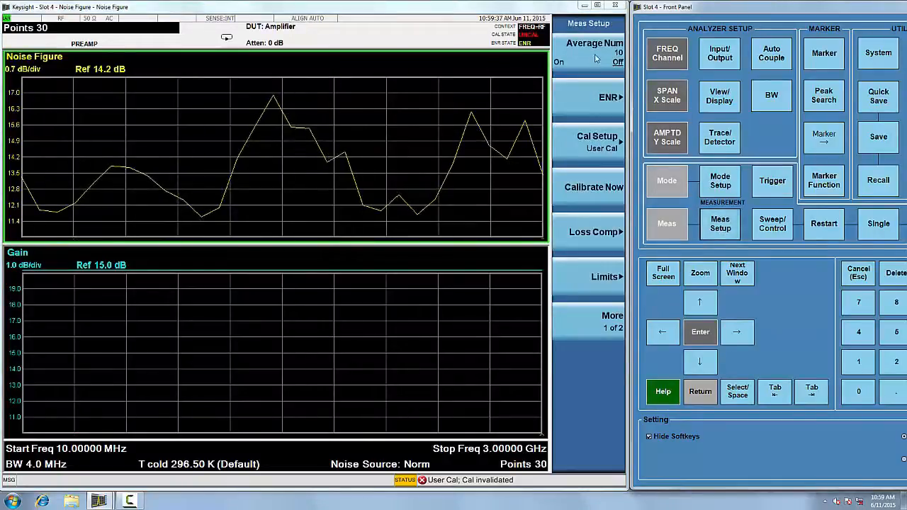
left_click(594, 43)
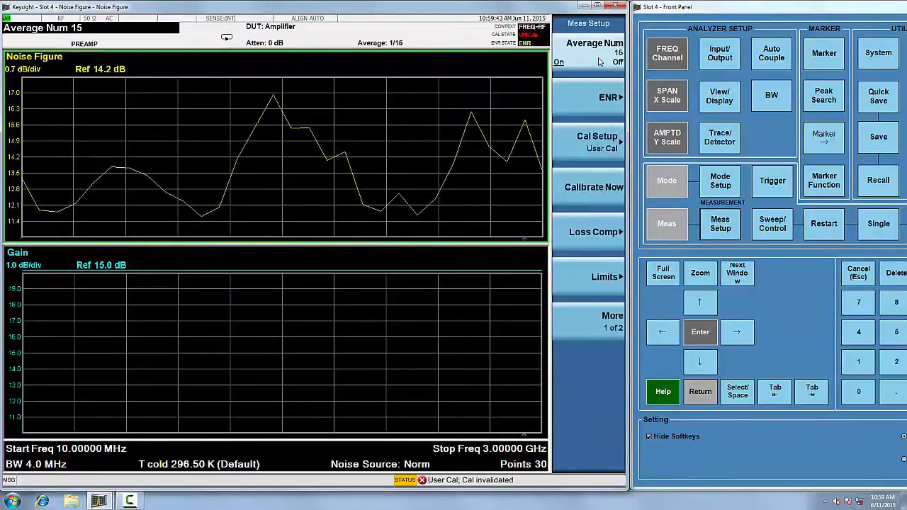
left_click(594, 187)
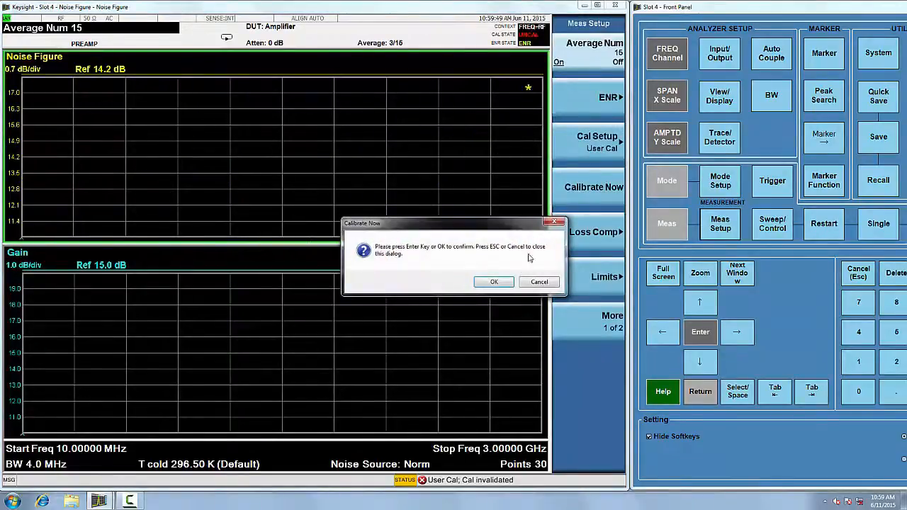
- Confirm the calibration and let all 15 averages complete
left_click(494, 281)
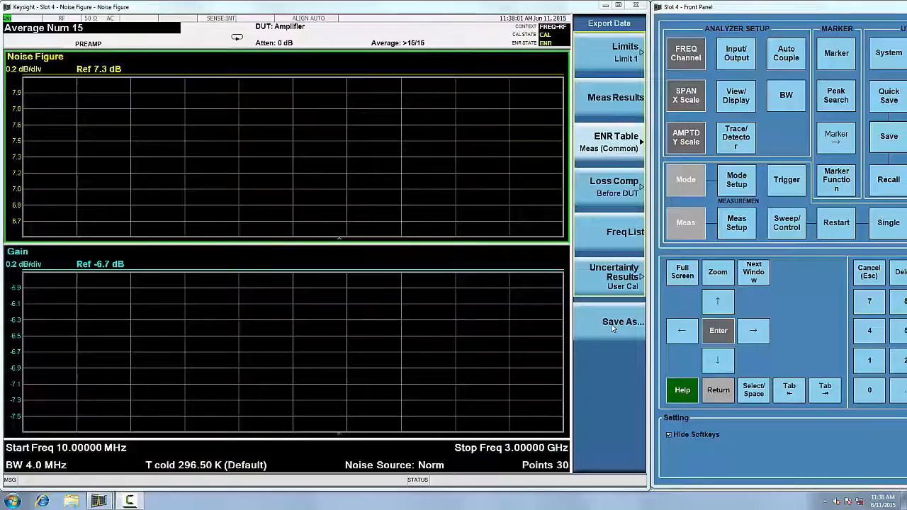
- Confirm DUT: Amplifier in DUT Setup and return to the noise figure and gain graphs
left_click(737, 179)
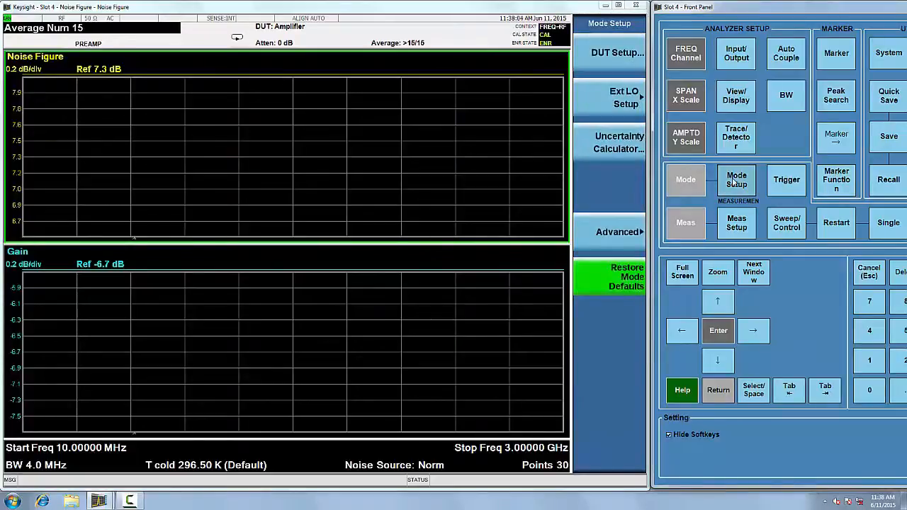
left_click(618, 53)
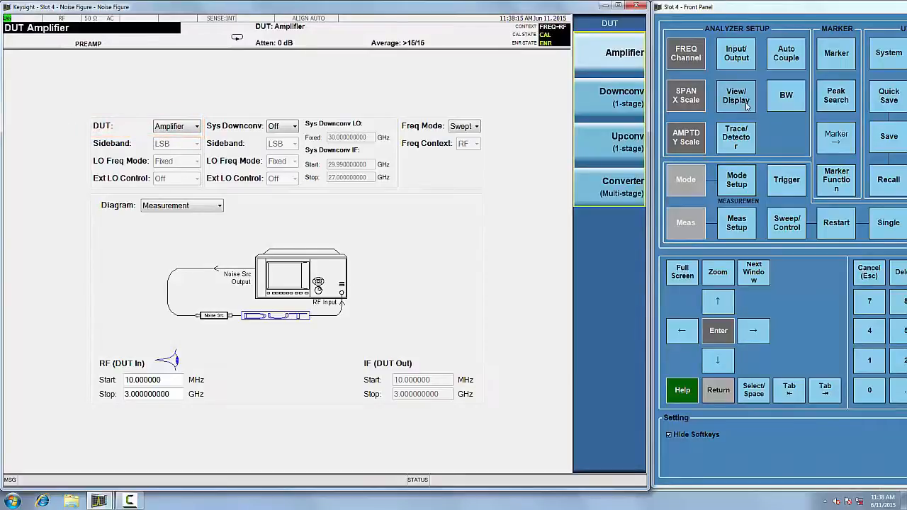
left_click(735, 96)
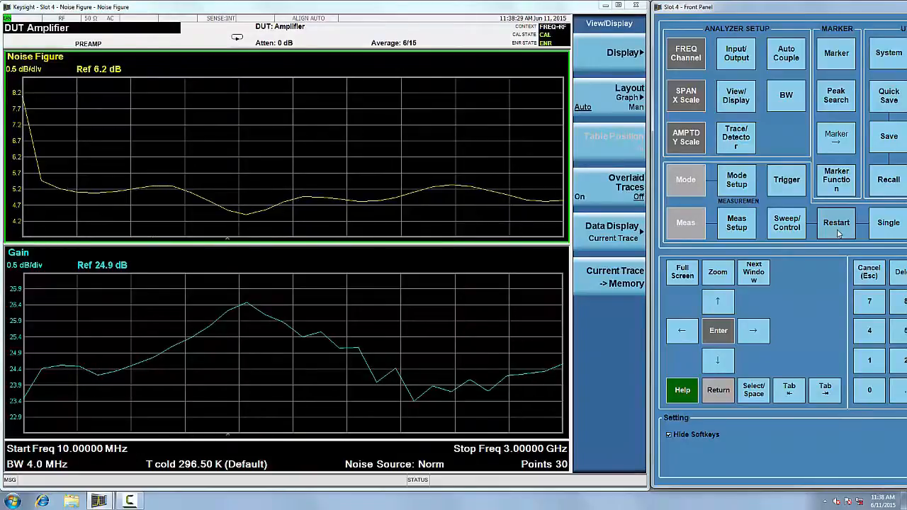
- Restart the measurement and change the display layout to Table
left_click(836, 223)
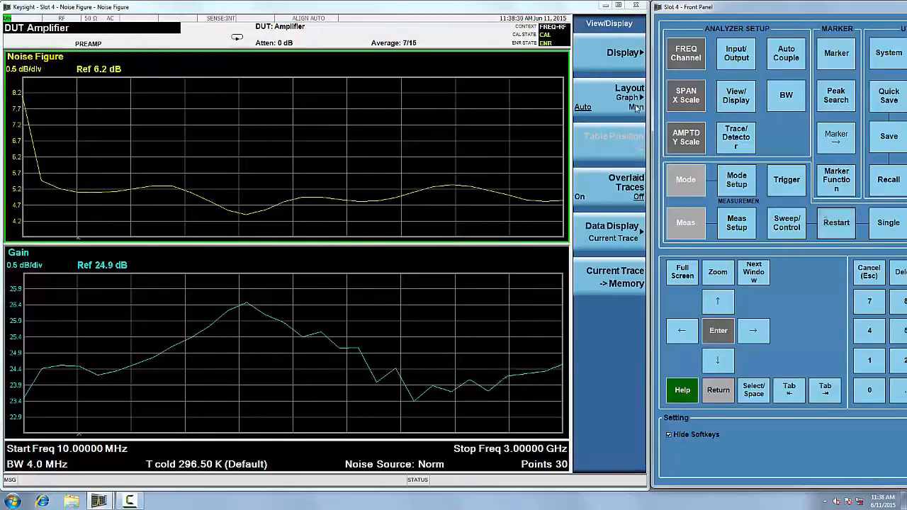
left_click(629, 97)
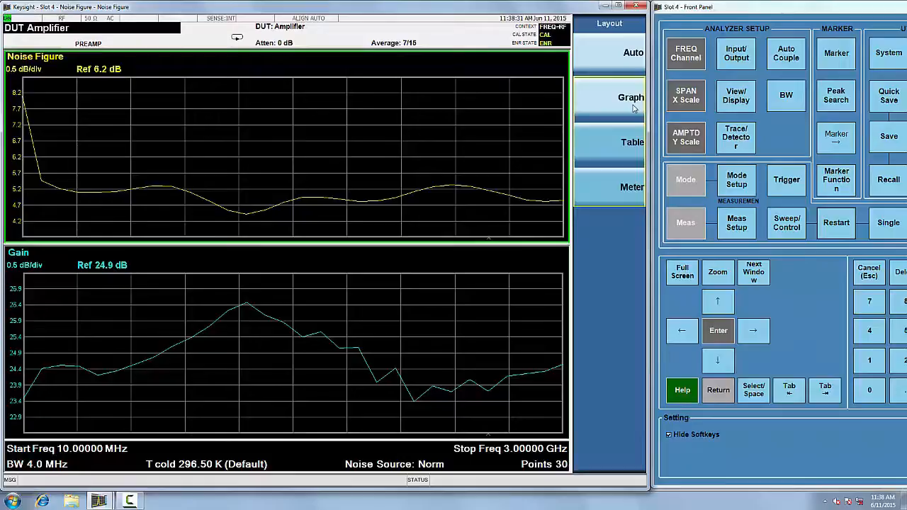
left_click(631, 96)
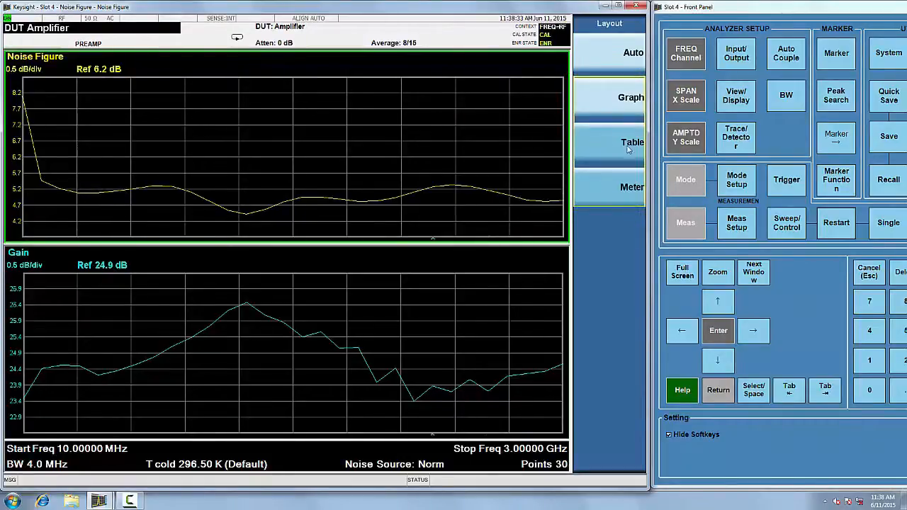
left_click(632, 142)
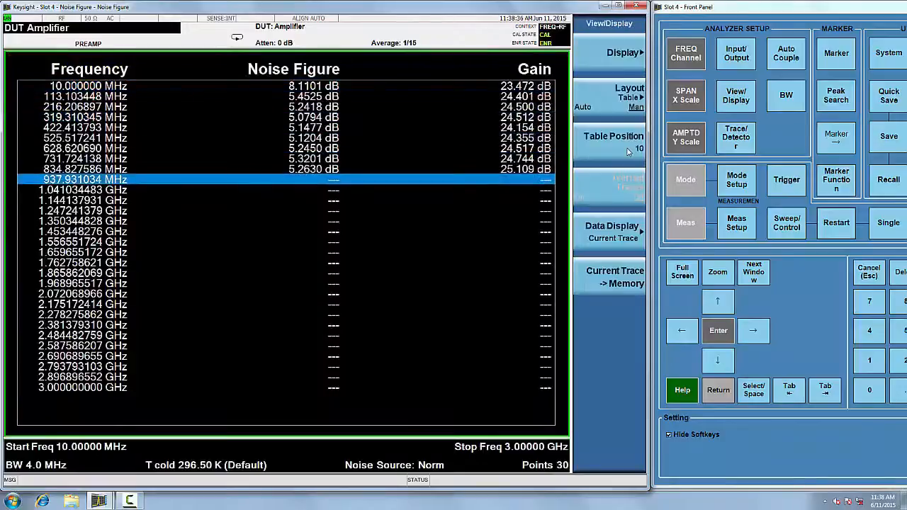